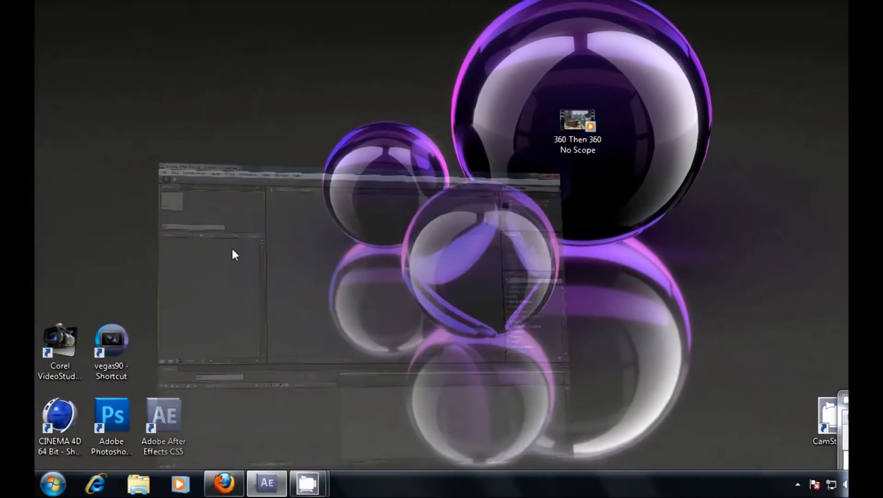
- Create Comp 1 from the HDTV 720 29.97 preset at 1280x720
click(265, 482)
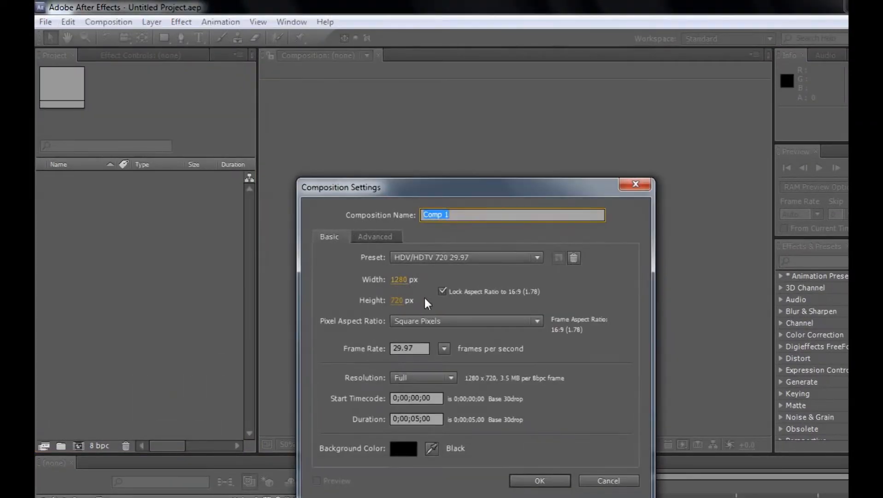
mouse_move(391, 304)
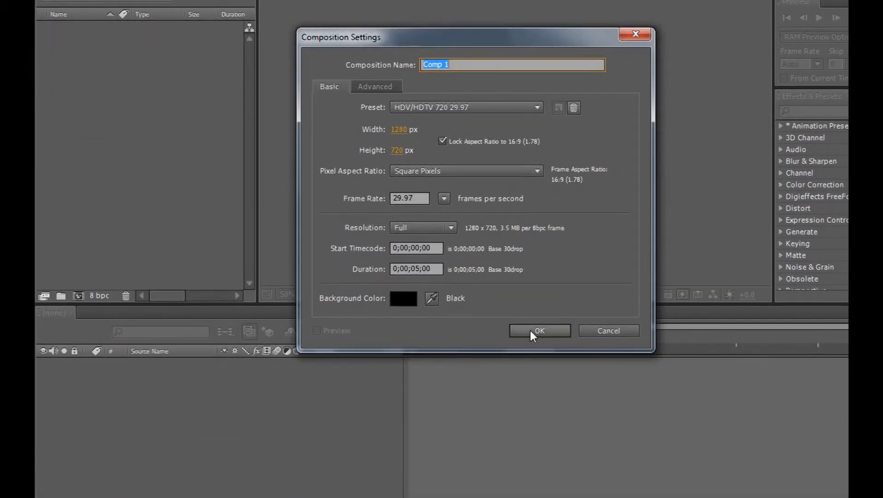
click(539, 331)
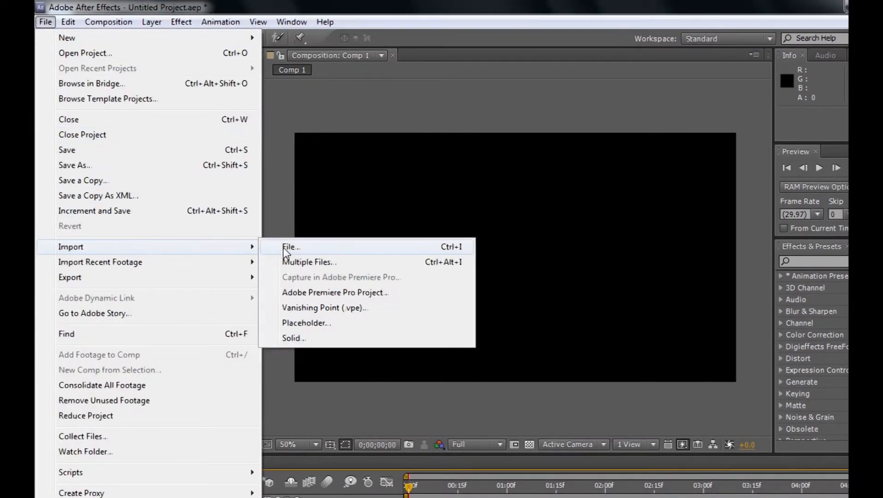
- Import the 360 Then 360 No Scope clip and add it as a layer in Comp 1
click(290, 247)
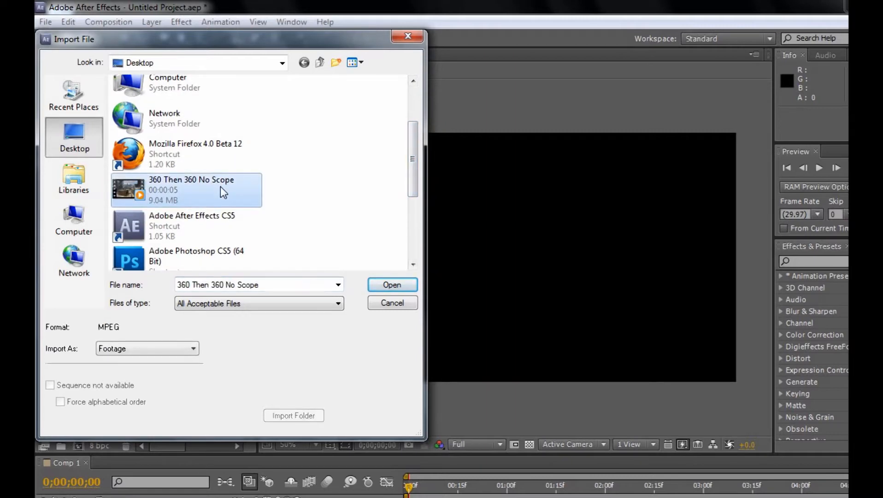
click(391, 284)
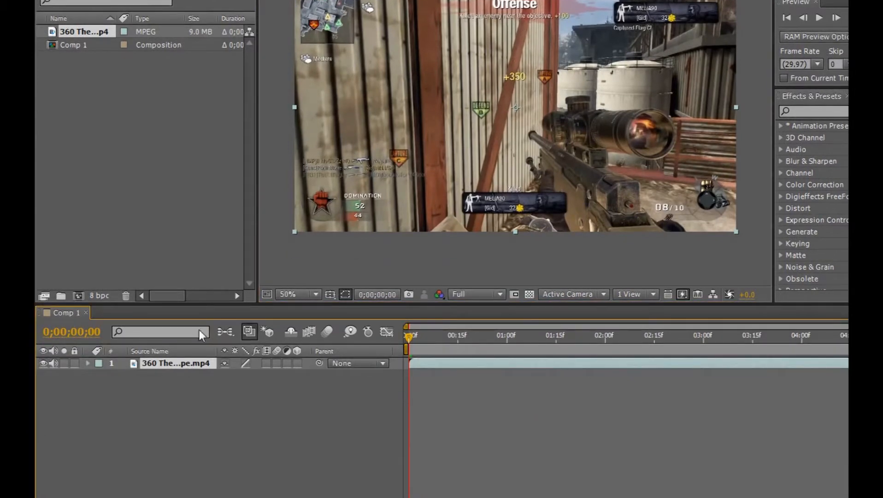
- Apply Twitch to the gameplay layer and expand its properties in the timeline
click(181, 1)
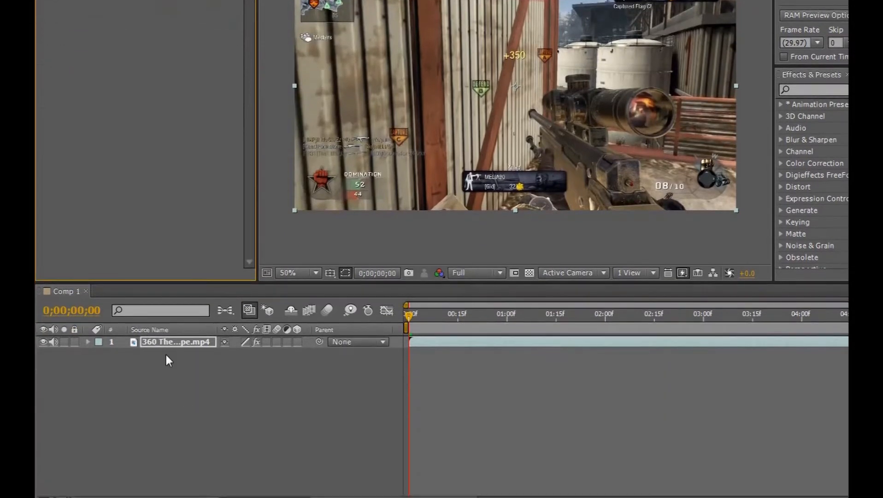
click(88, 342)
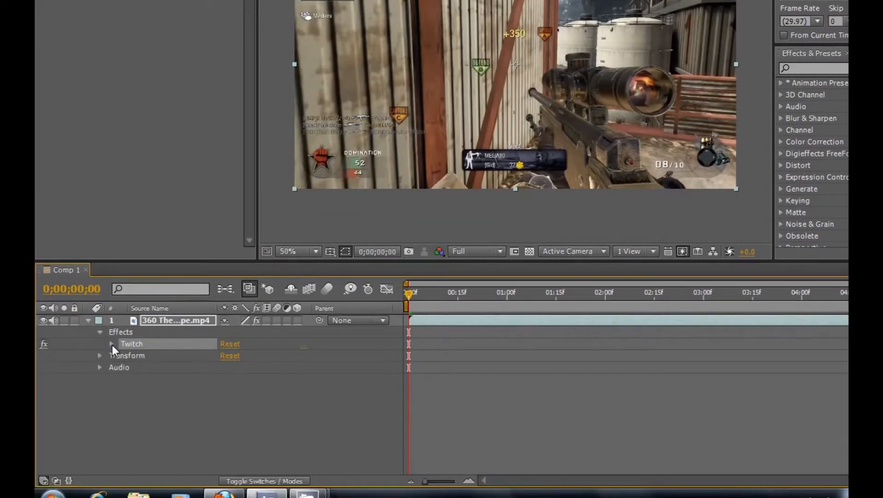
click(112, 344)
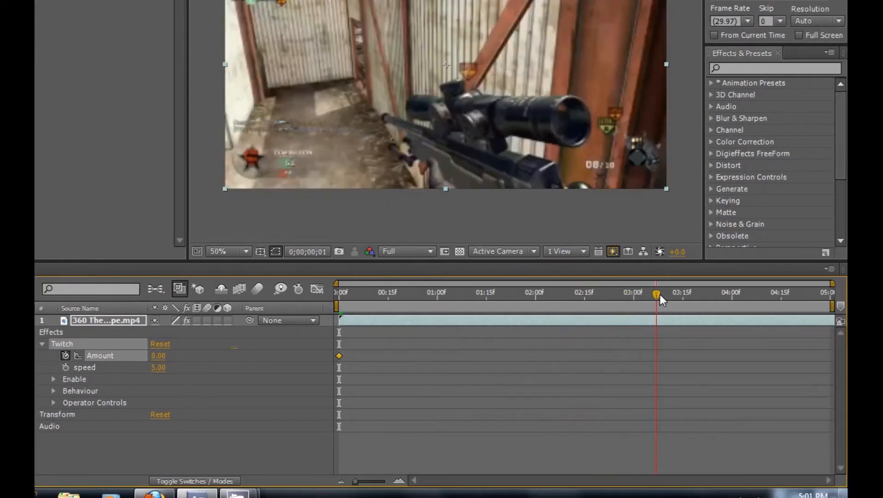
- Set Twitch Amount keyframes at the start, near four seconds, and at the end
drag(656, 295, 742, 295)
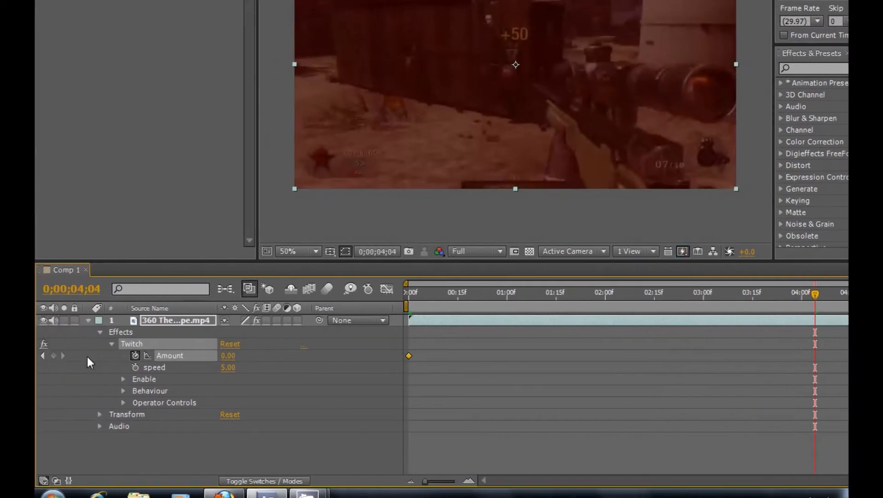
click(43, 355)
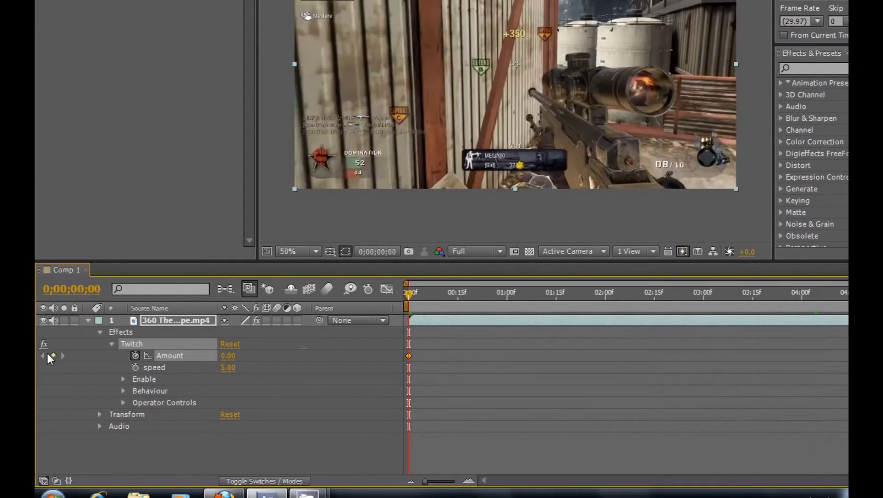
mouse_move(408, 293)
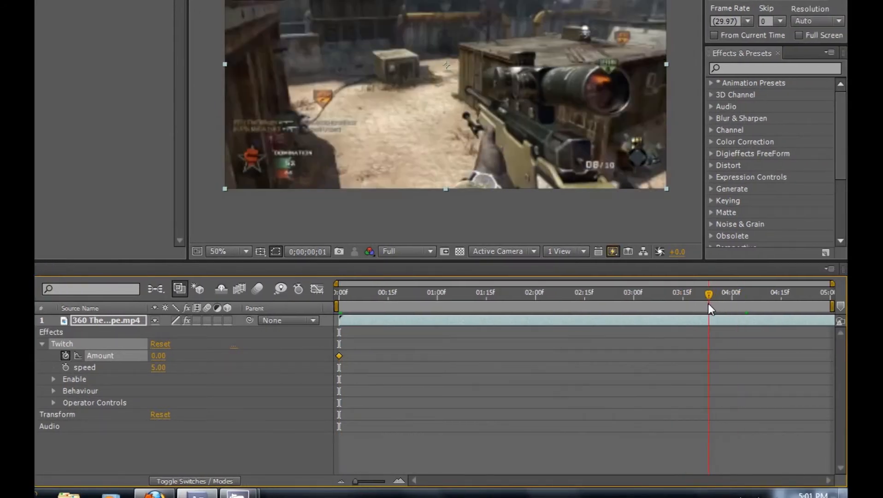
drag(709, 294, 744, 294)
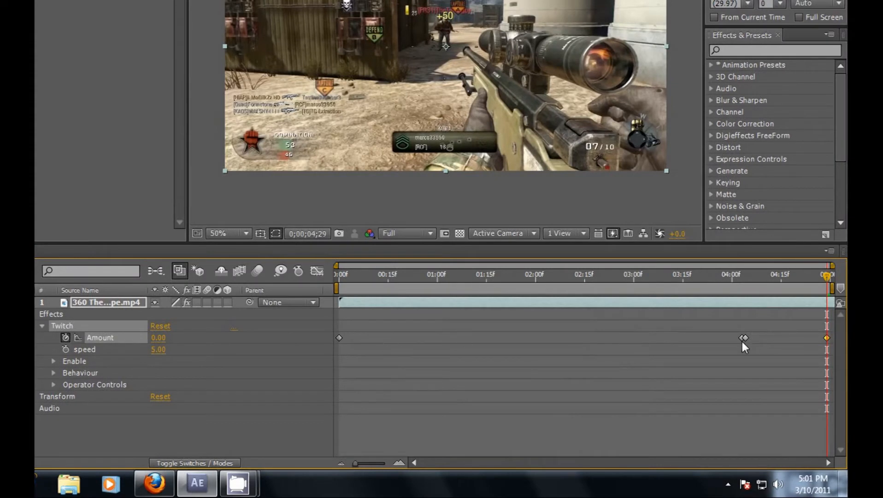
mouse_move(402, 328)
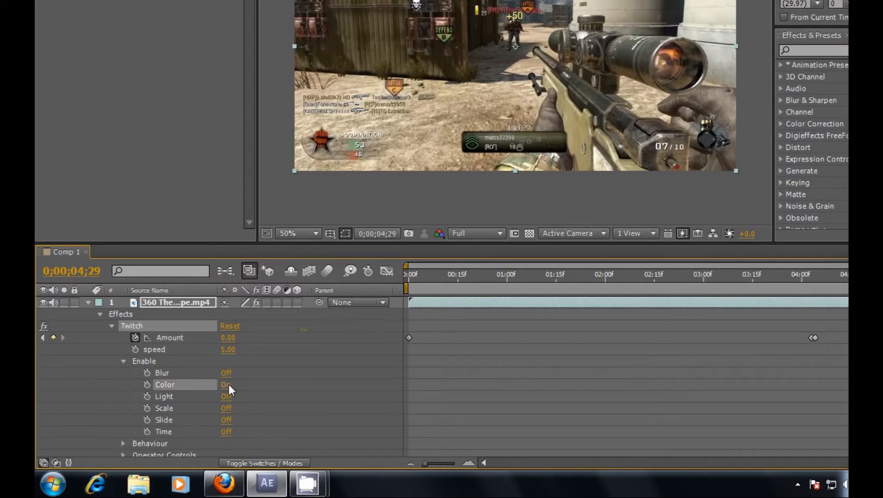
- Switch the Twitch Blur and Slide operators to On under Enable
click(225, 373)
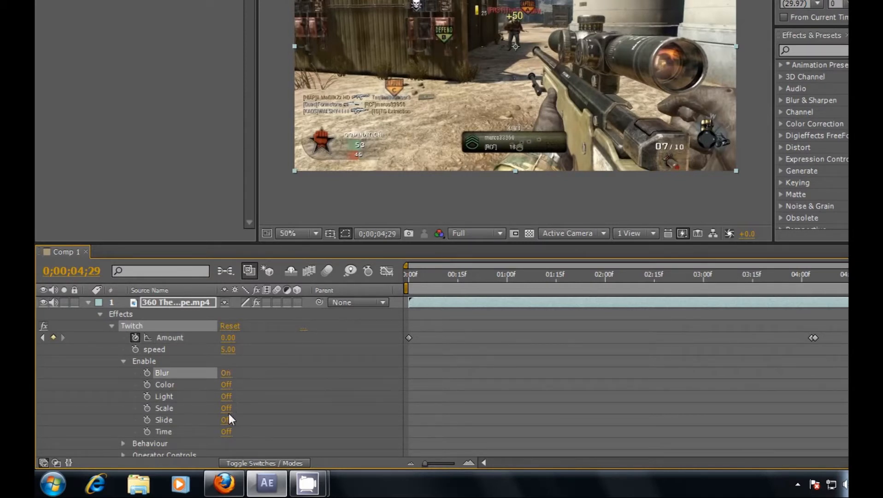
click(226, 419)
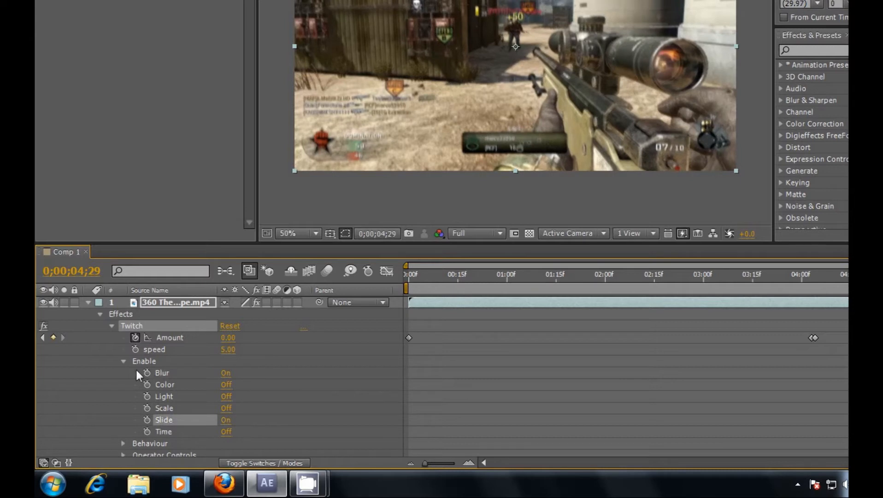
click(124, 362)
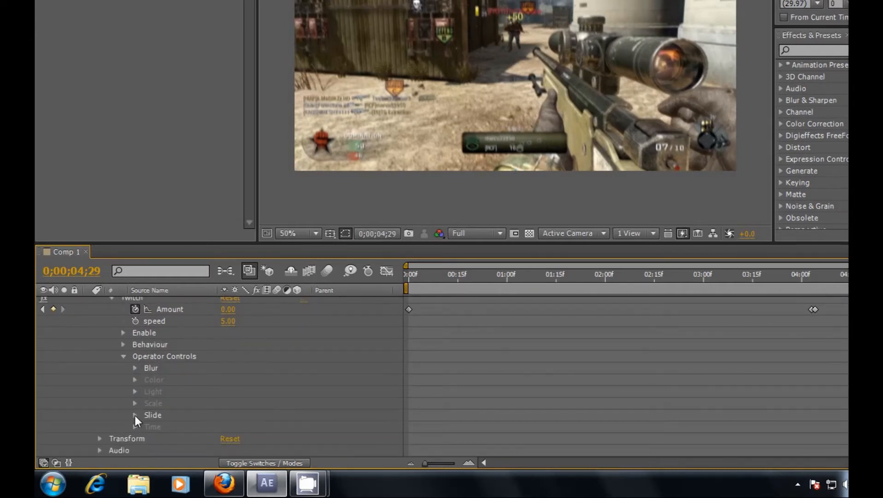
- Adjust the Slide operator near four seconds, reducing the RGB split to 10
click(134, 415)
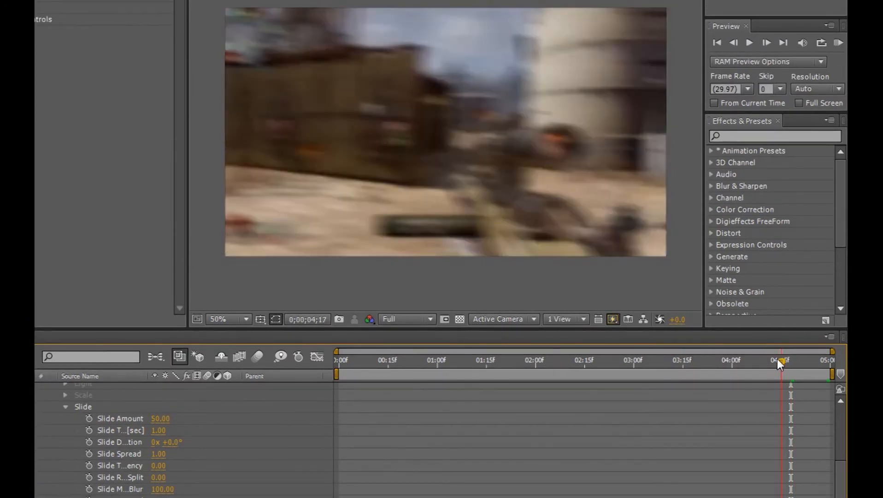
drag(782, 362, 773, 362)
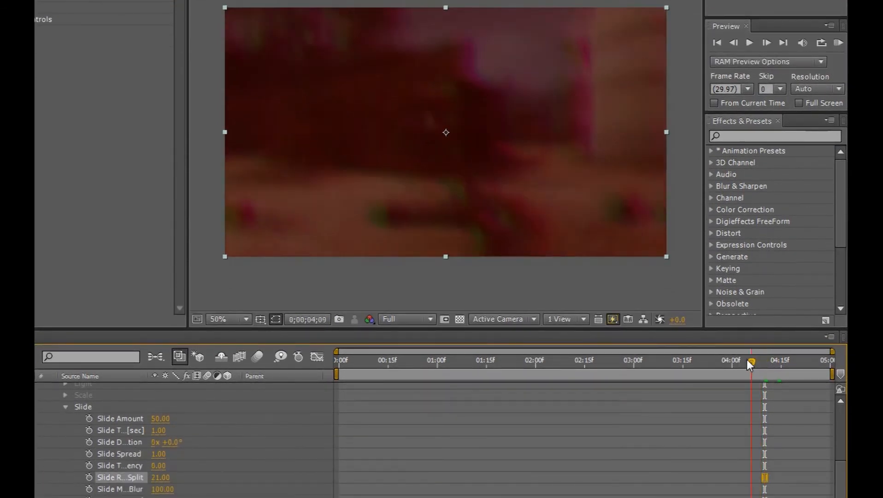
drag(752, 363, 761, 363)
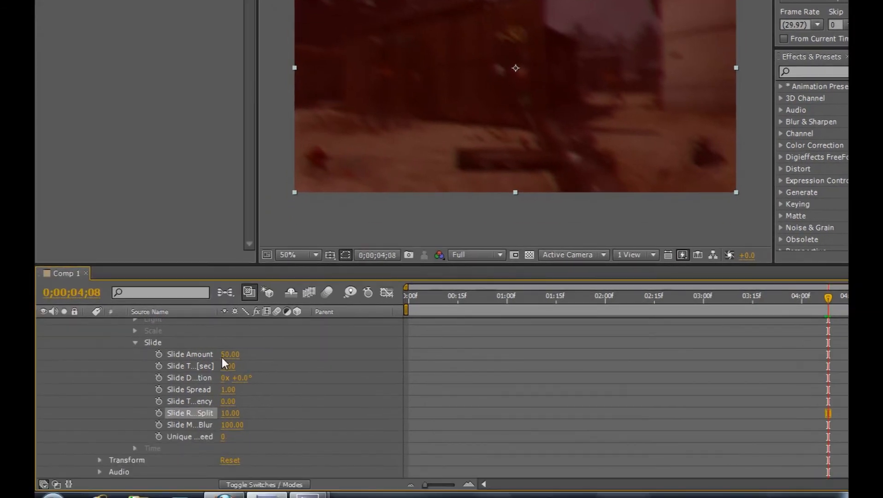
drag(229, 354, 202, 354)
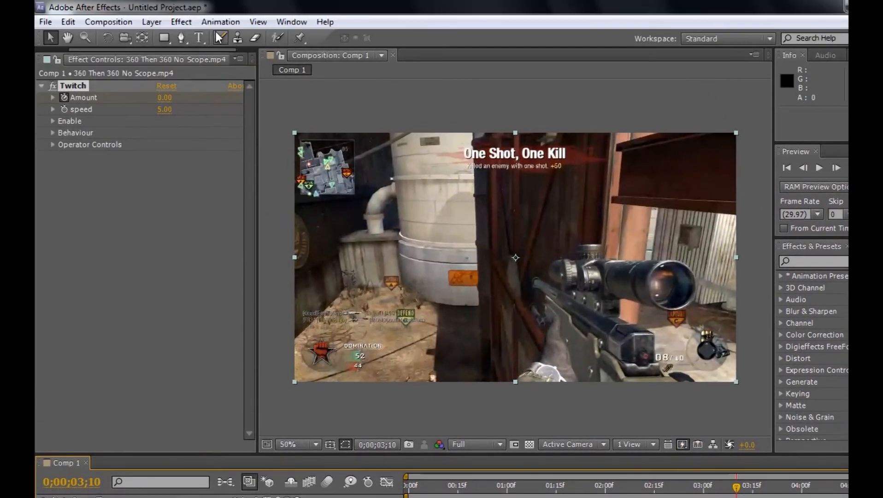
- Add Curves to the clip with an S-shaped RGB curve and preview the grade
click(181, 21)
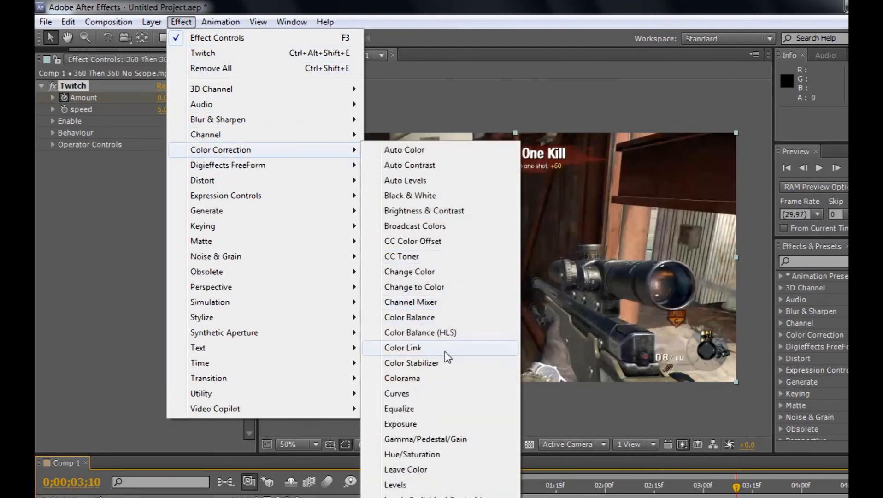
click(397, 392)
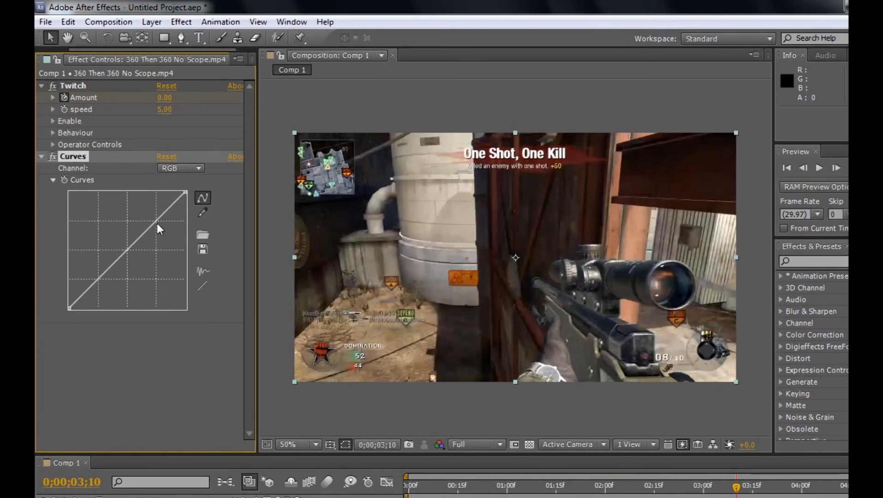
drag(158, 228, 99, 273)
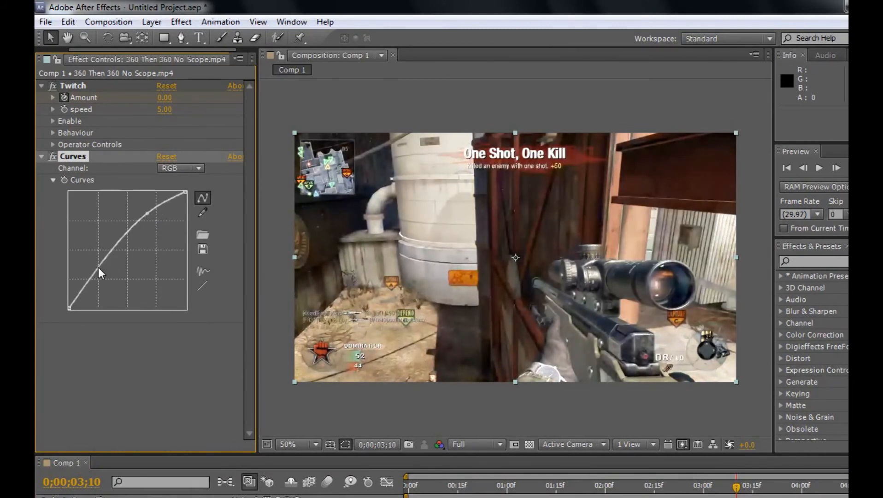
drag(107, 276, 146, 214)
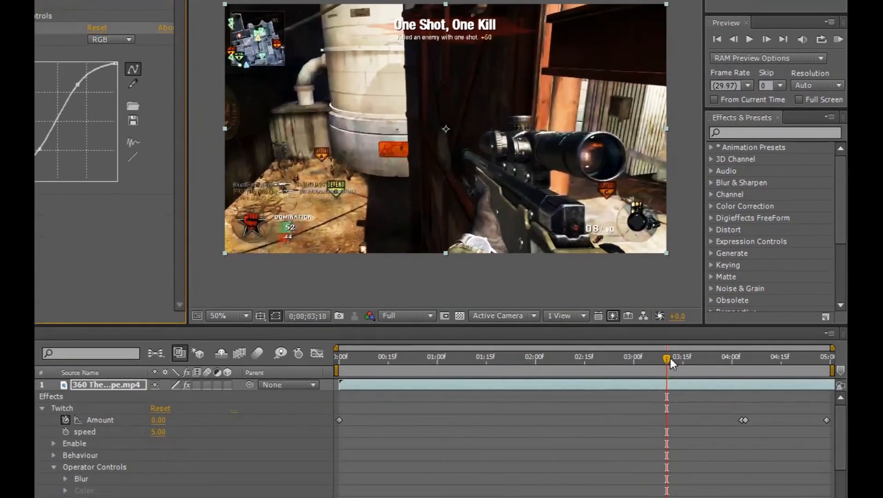
click(610, 358)
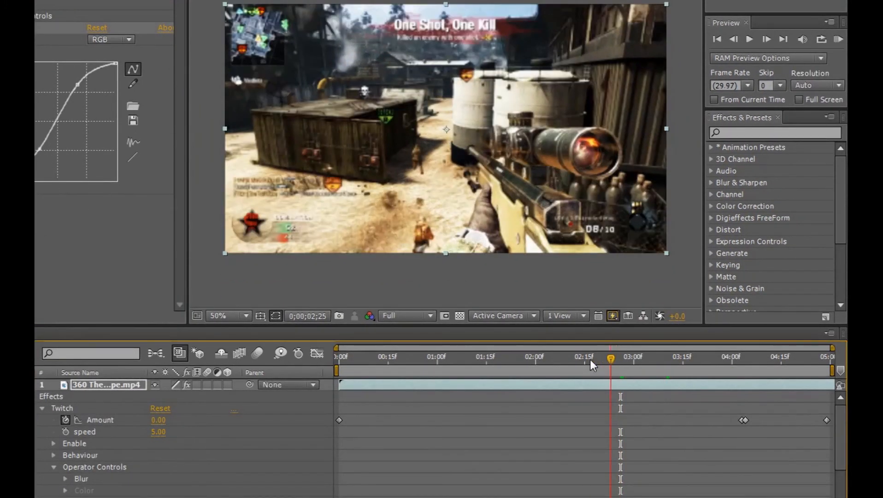
drag(611, 358, 579, 357)
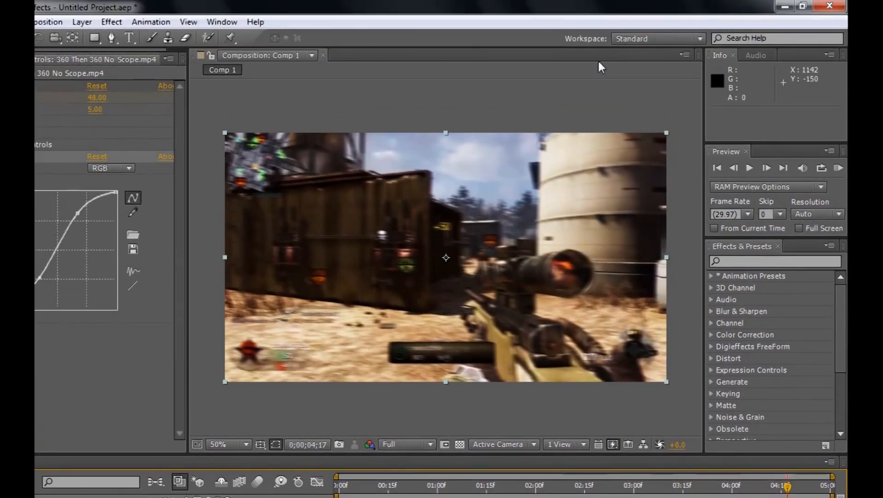
mouse_move(792, 15)
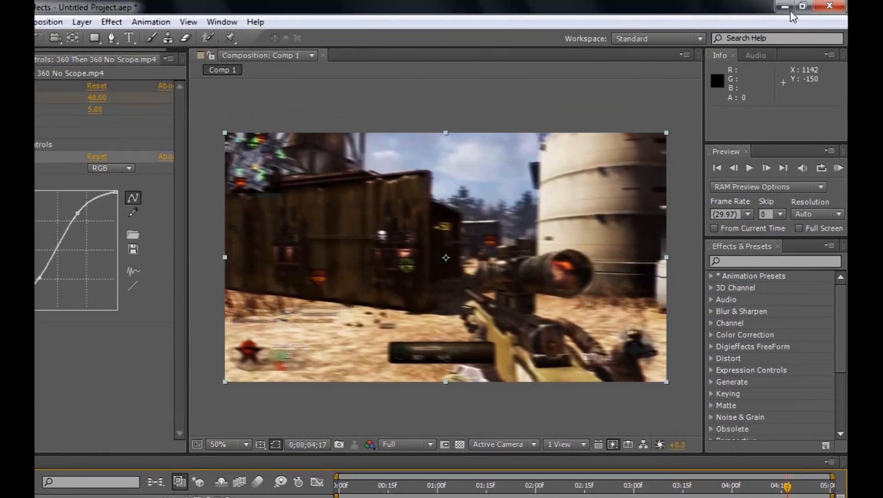
- Minimize After Effects to reveal the desktop with the clip file
click(783, 6)
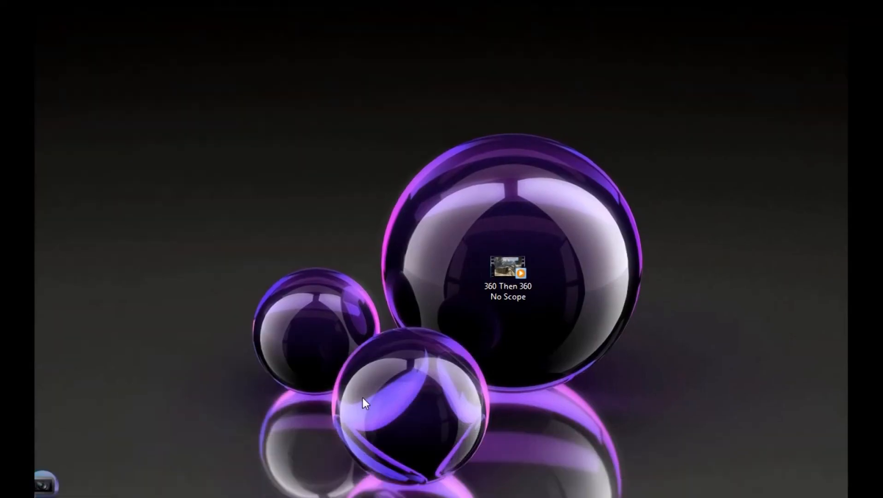